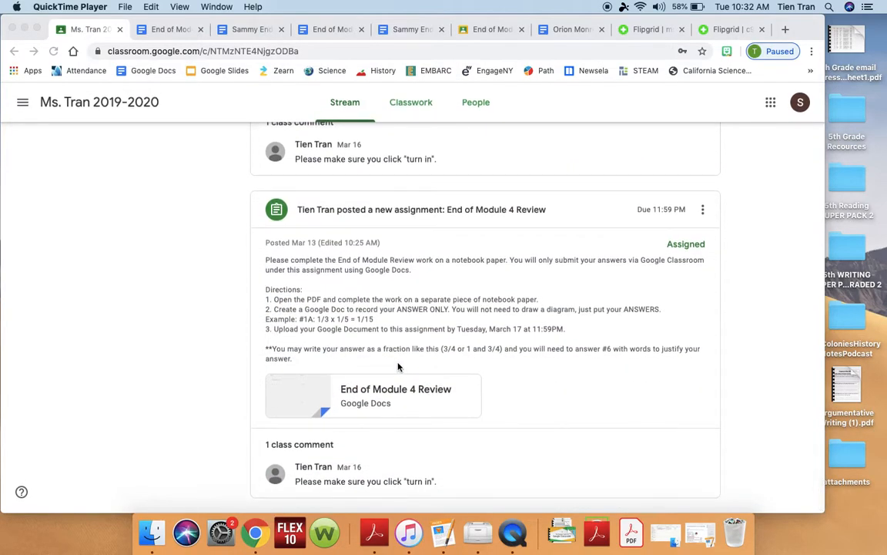
pyautogui.moveTo(185, 308)
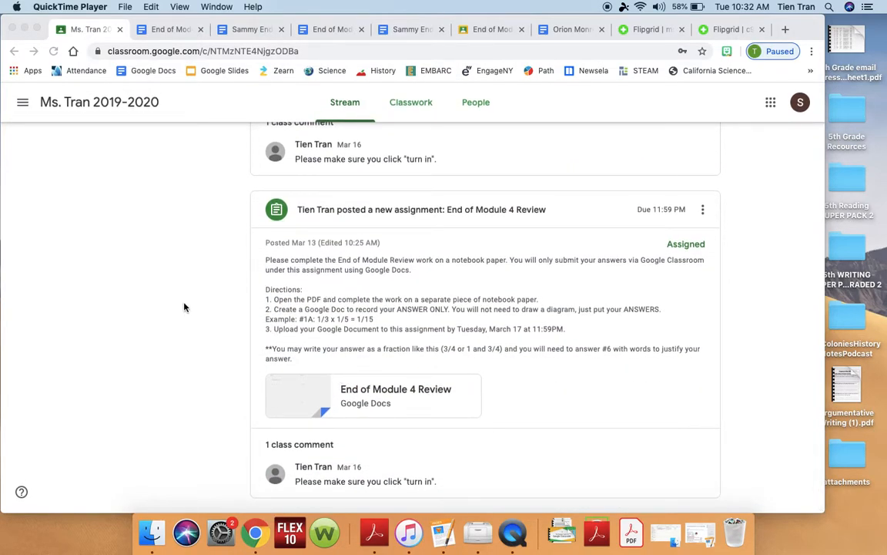
pyautogui.moveTo(364, 358)
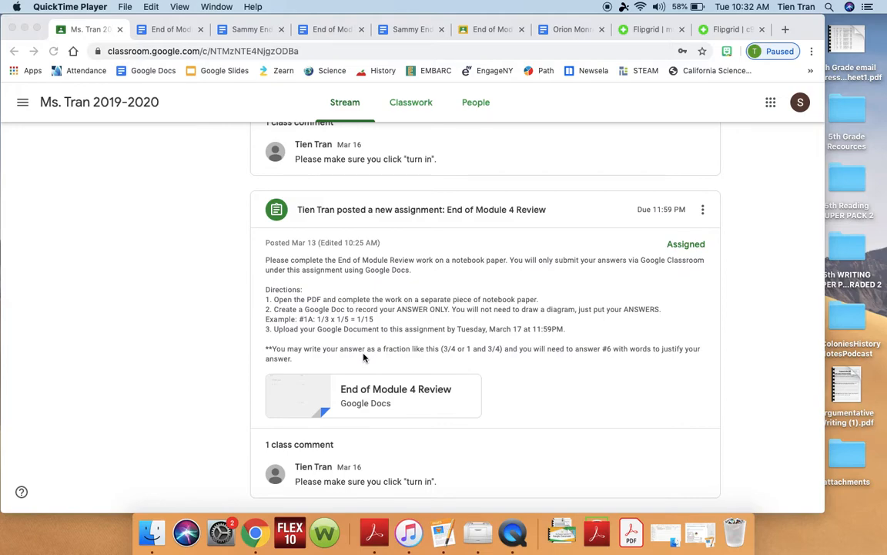
pyautogui.moveTo(527, 411)
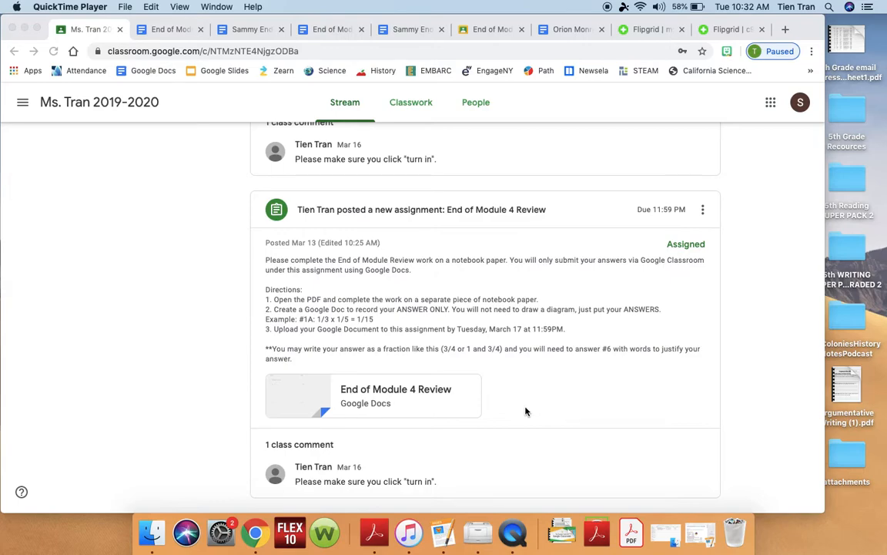
pyautogui.moveTo(542, 235)
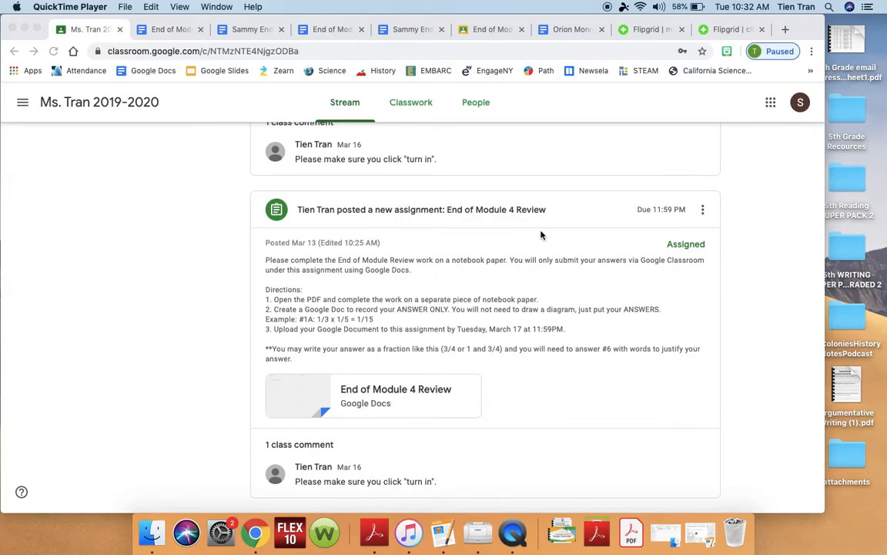
pyautogui.moveTo(450, 223)
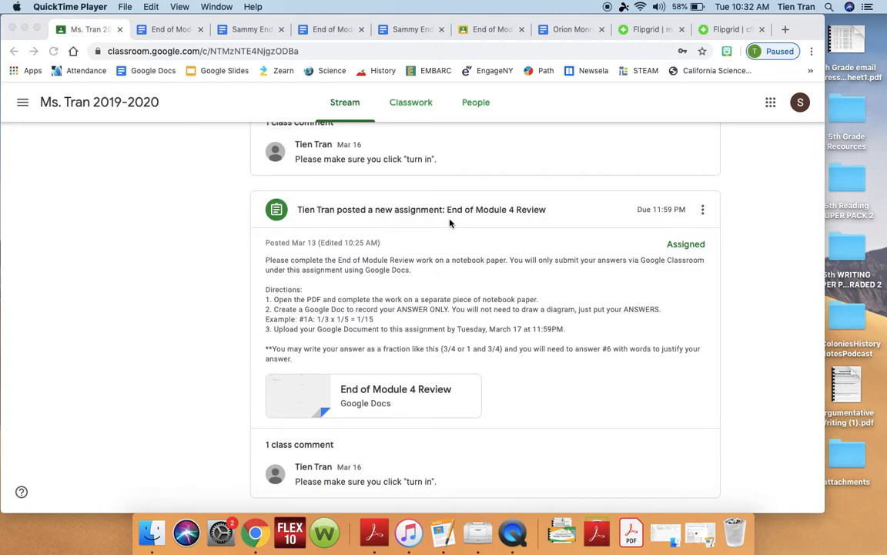
pyautogui.moveTo(650, 212)
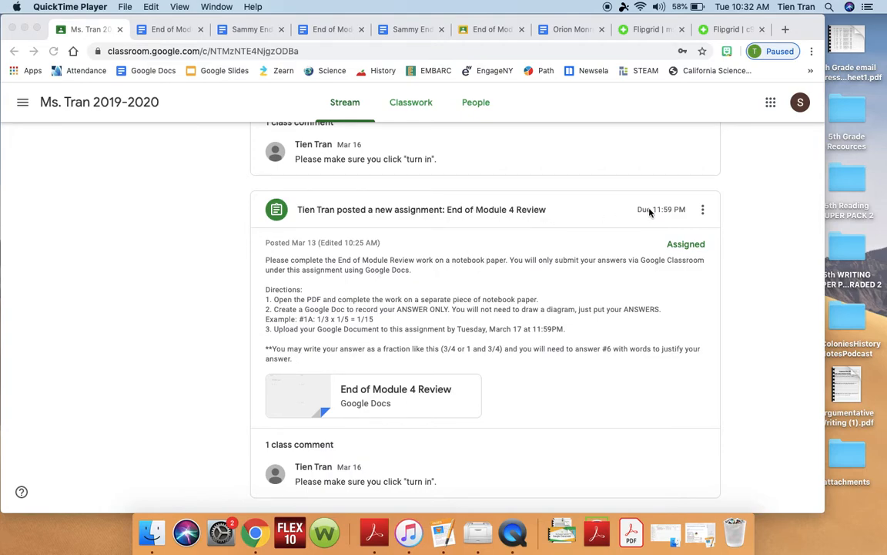
pyautogui.moveTo(678, 208)
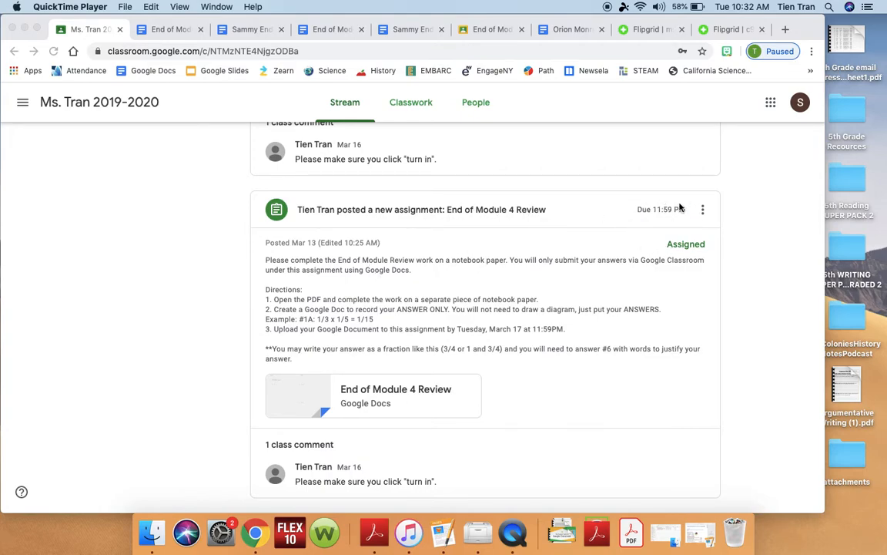
pyautogui.moveTo(647, 240)
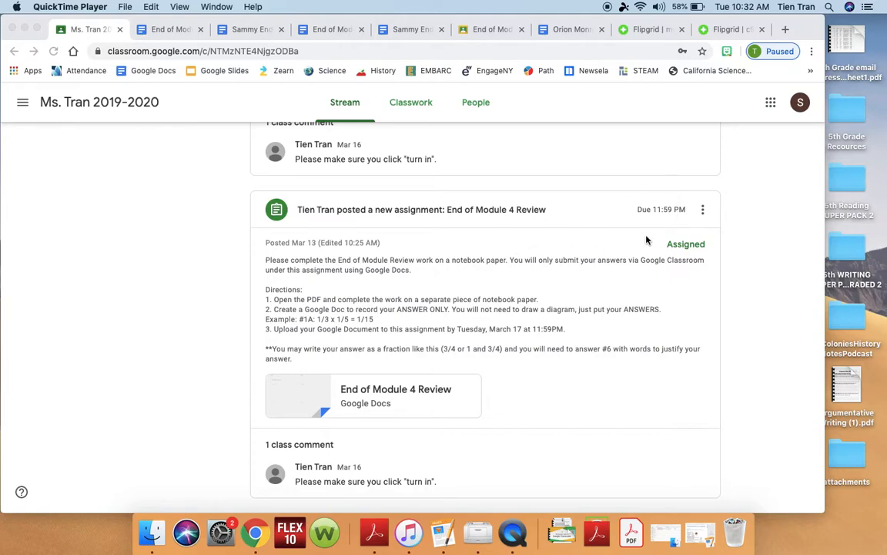
pyautogui.moveTo(585, 276)
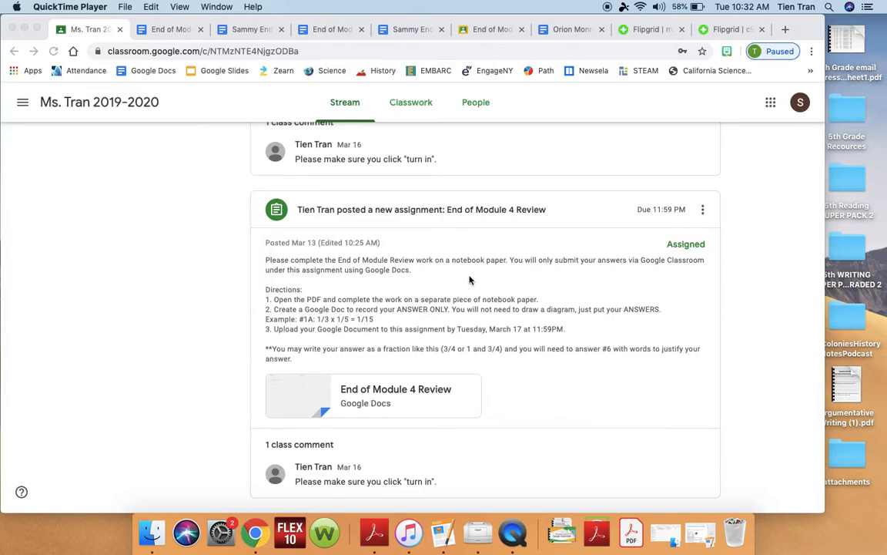
pyautogui.moveTo(313, 394)
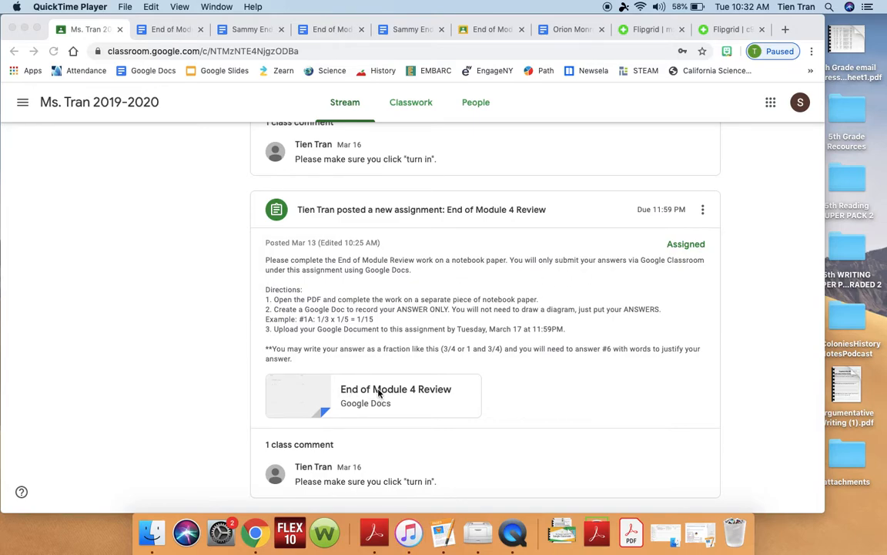
# Make a copy of the attached End of Module 4 Review doc, renamed with 'Sa...' (Sammy) in front.
pyautogui.click(373, 394)
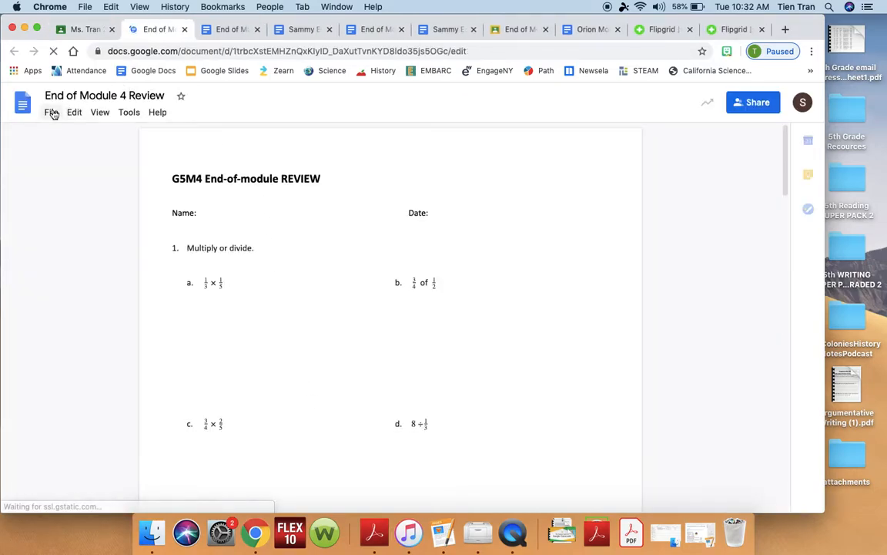
pyautogui.click(51, 111)
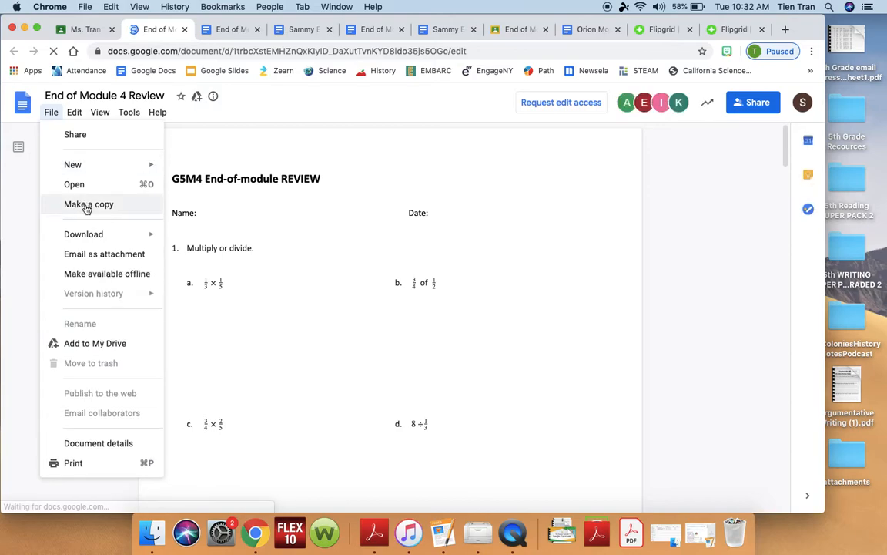
pyautogui.click(88, 203)
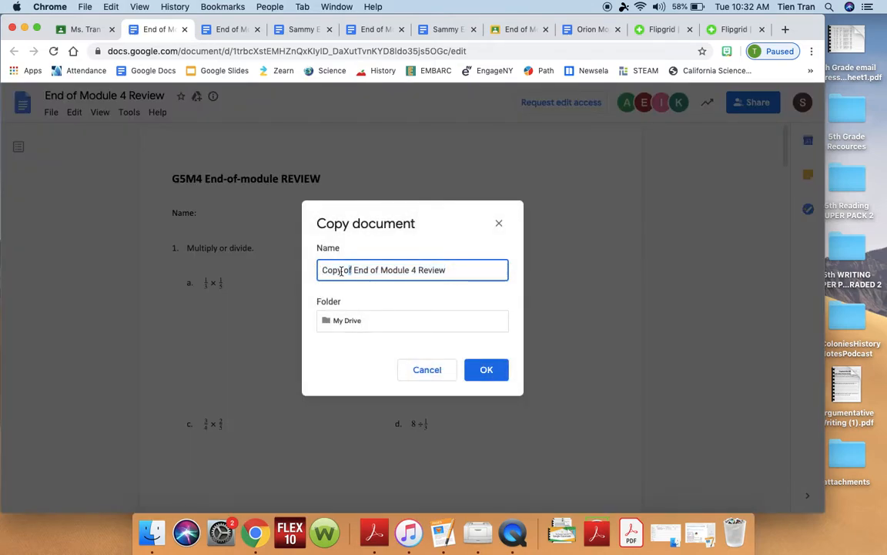
pyautogui.write('Samm')
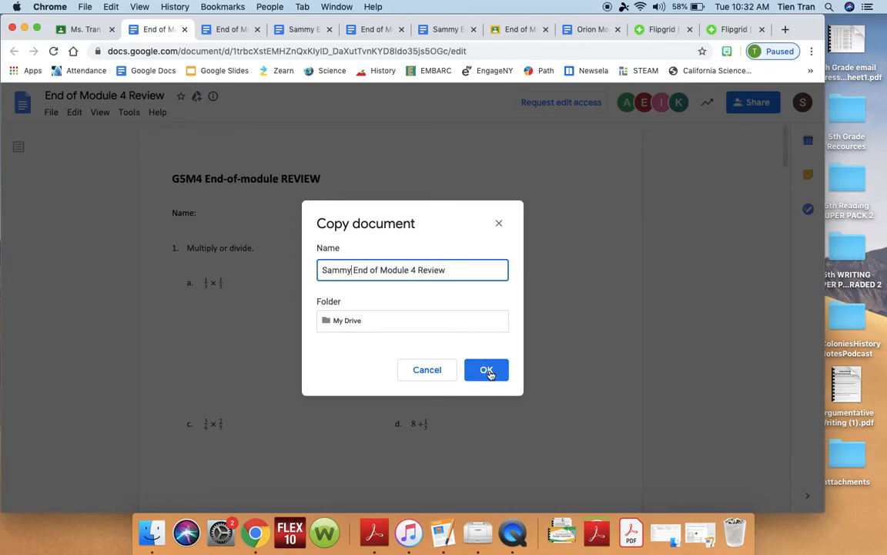
pyautogui.click(487, 370)
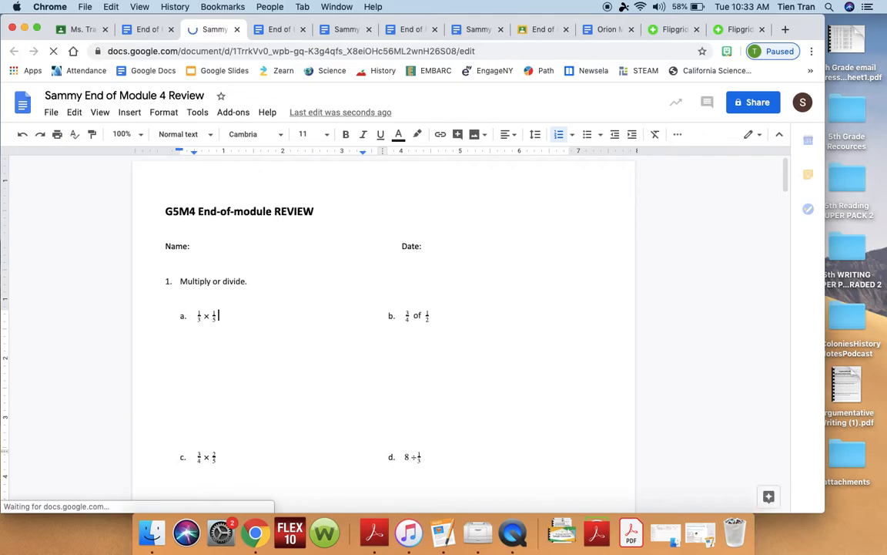
# Fill in the problem 1 answers: a = 1/1, b = 3/8, and c = 6/20.
pyautogui.write('=')
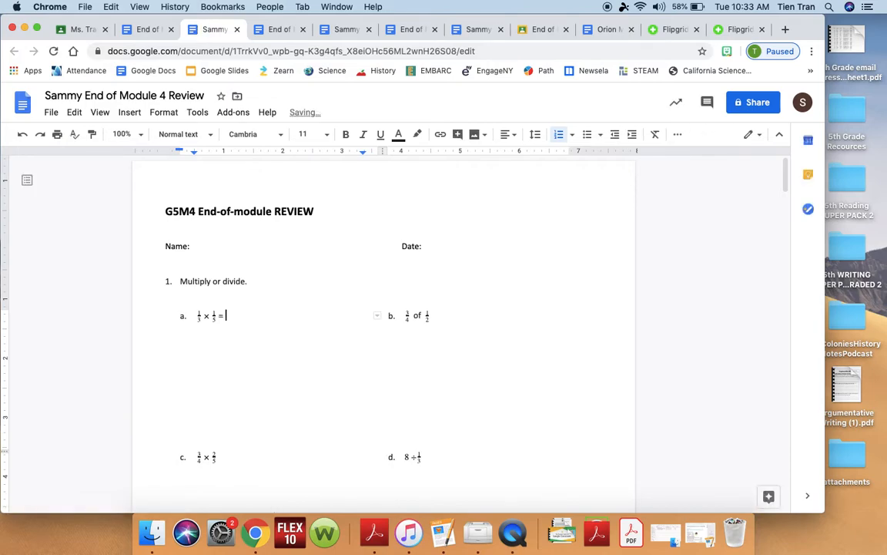
pyautogui.write('1')
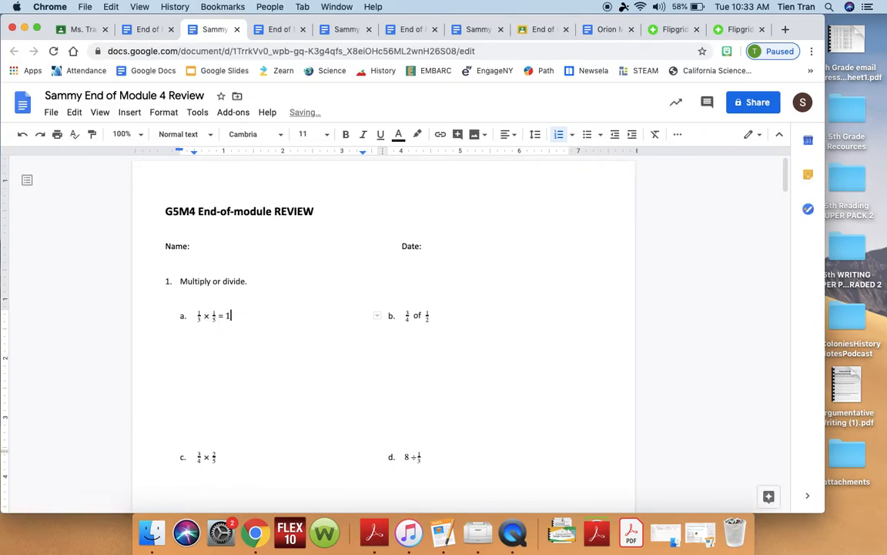
pyautogui.write('/15')
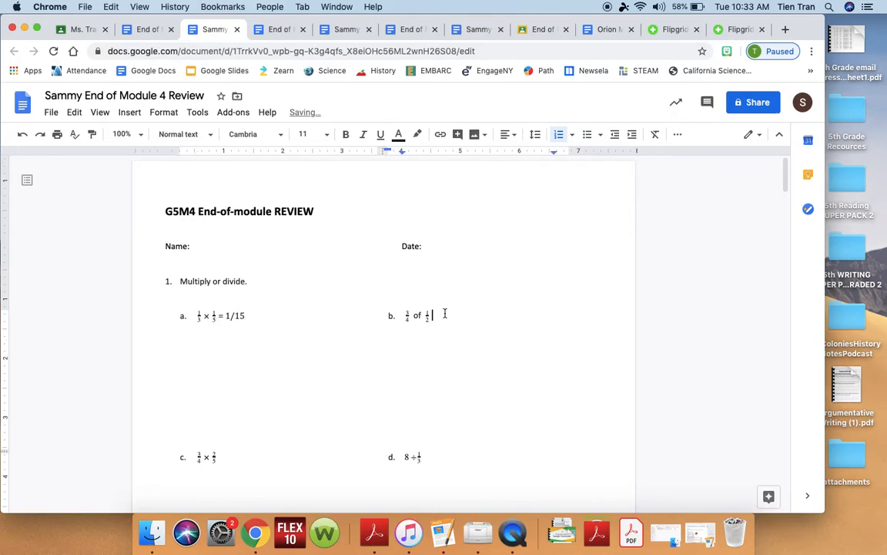
pyautogui.write('=')
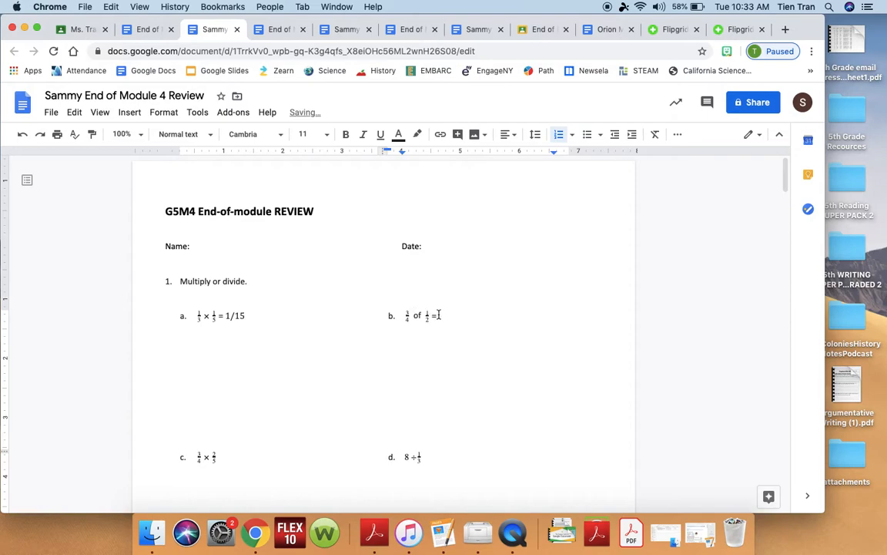
pyautogui.write('3')
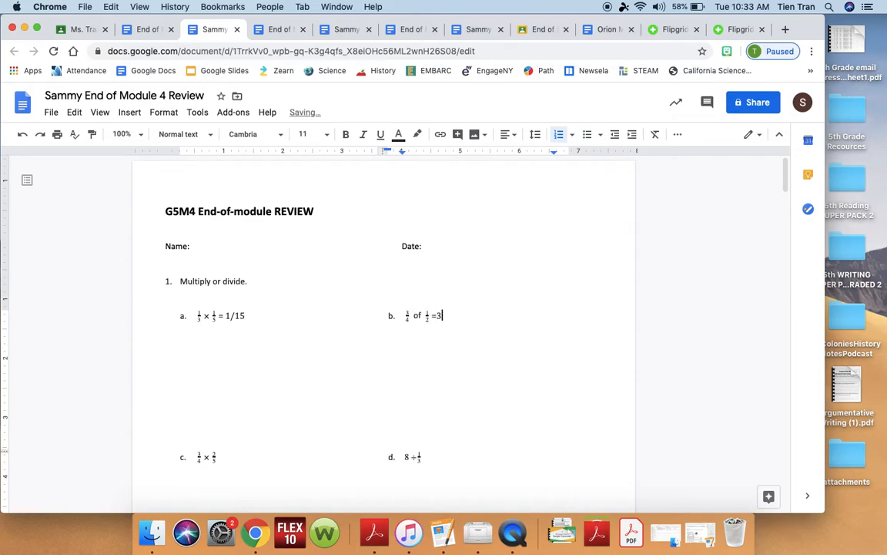
pyautogui.write('/')
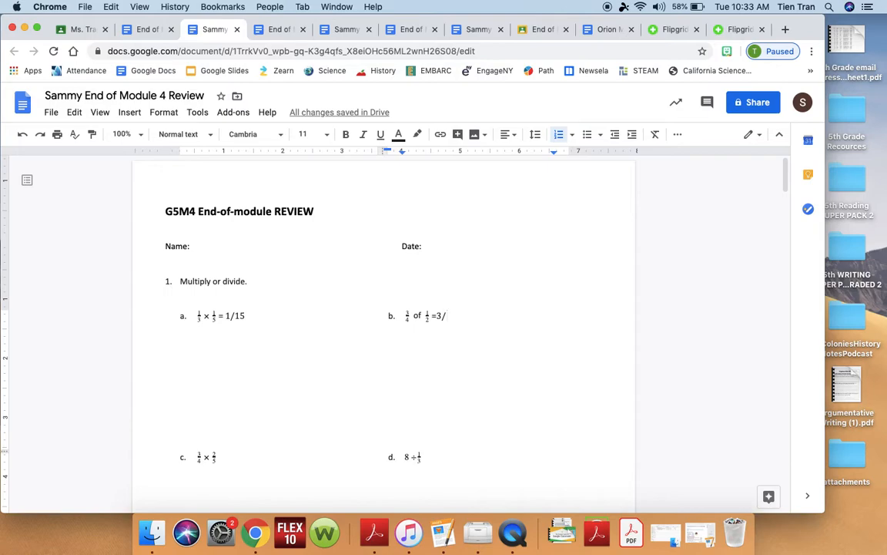
pyautogui.write('8')
pyautogui.write(' =')
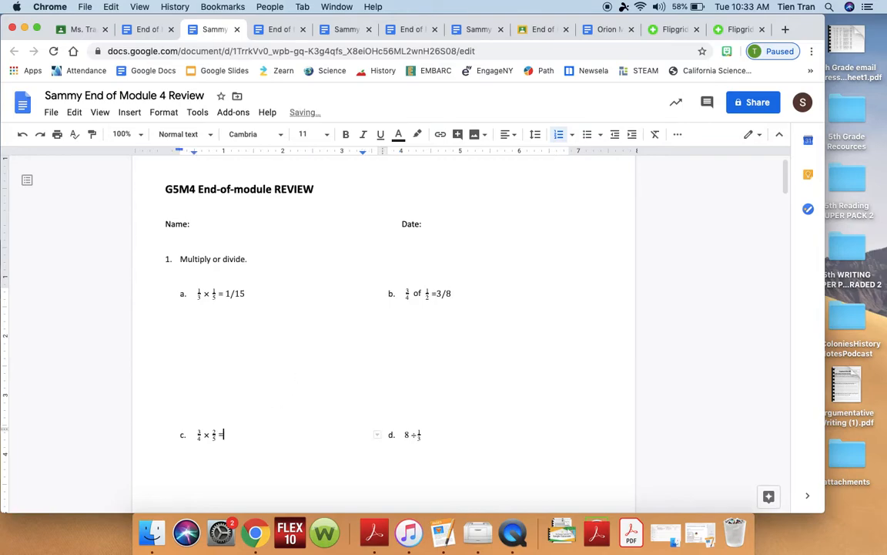
pyautogui.write('6/')
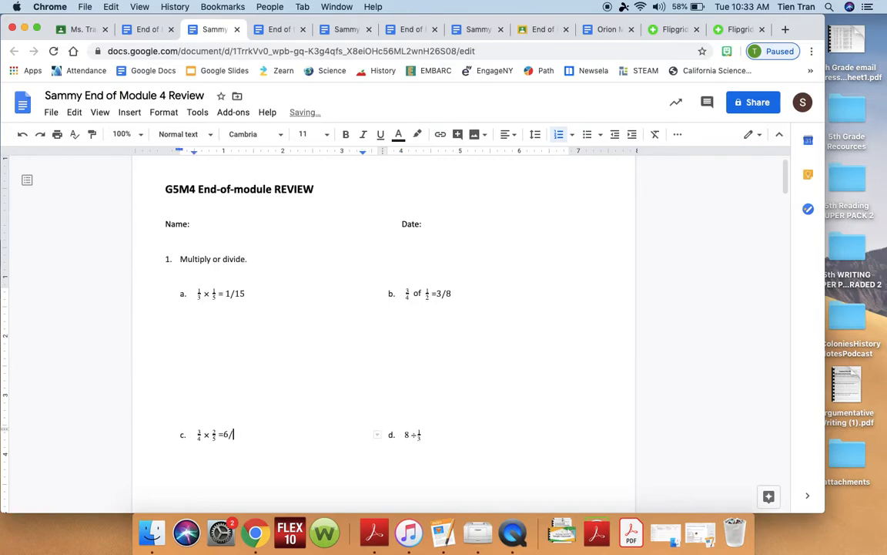
pyautogui.write('20')
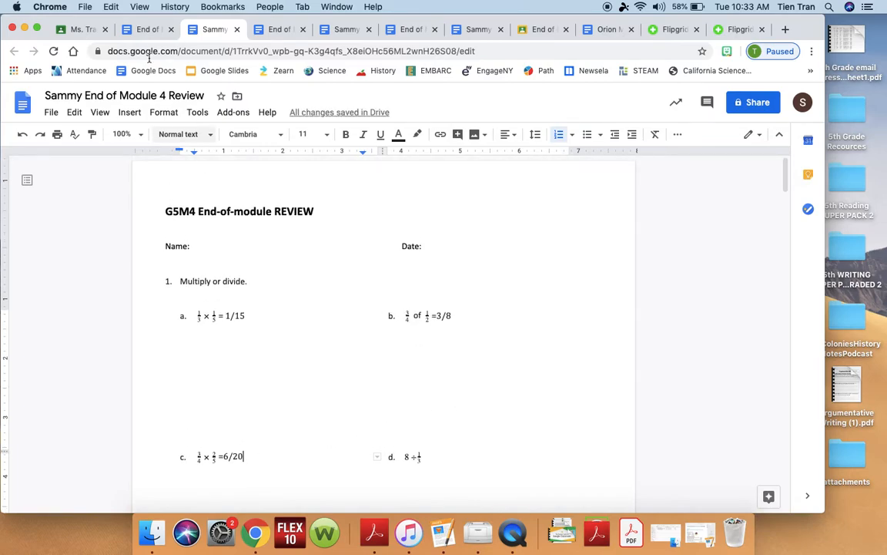
pyautogui.moveTo(77, 30)
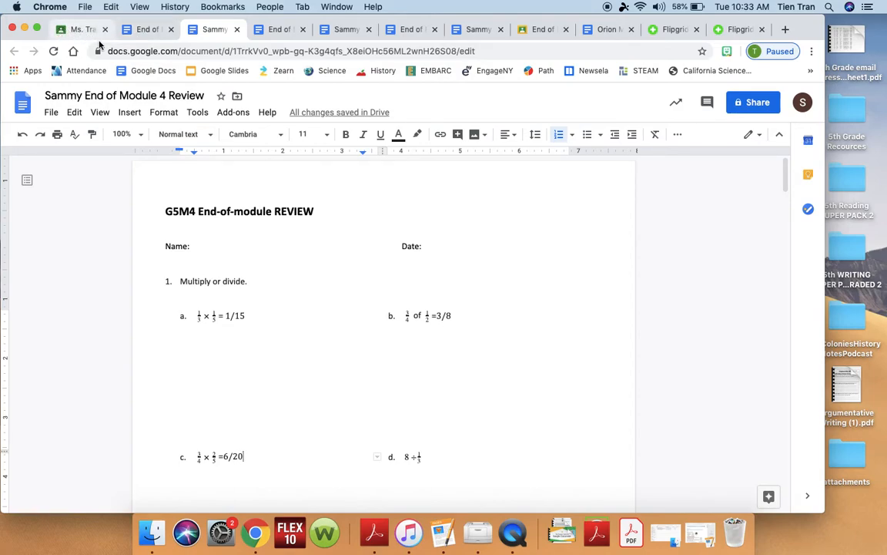
# Back on the assignment, create a new blank doc by mistake and remove it.
pyautogui.click(77, 29)
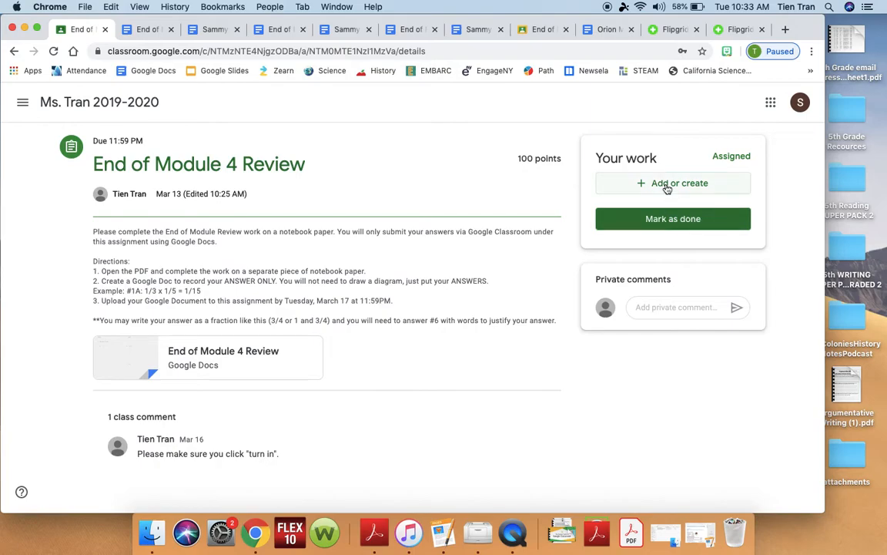
pyautogui.moveTo(678, 191)
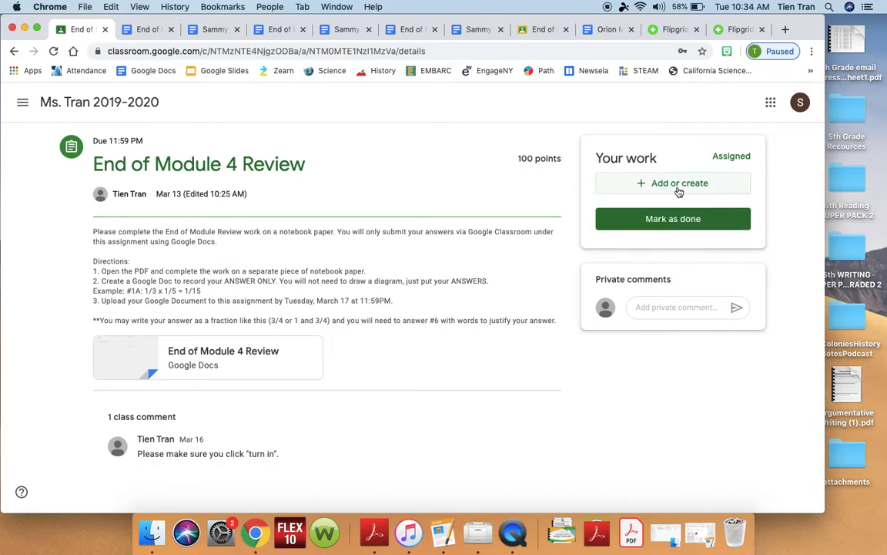
pyautogui.click(673, 182)
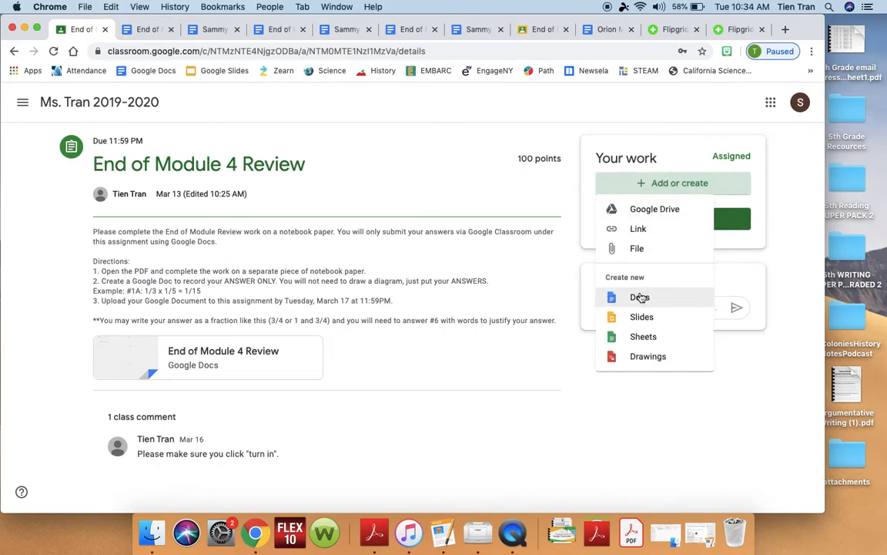
pyautogui.click(641, 298)
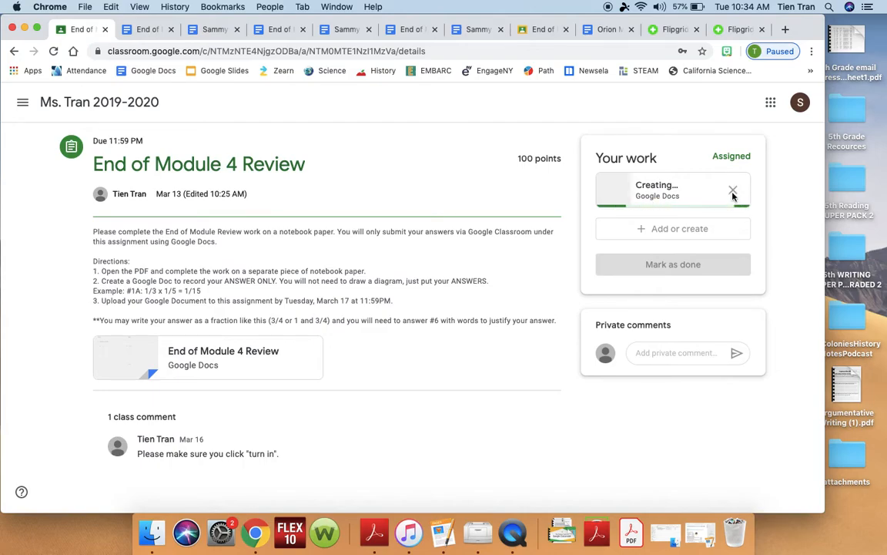
pyautogui.click(656, 191)
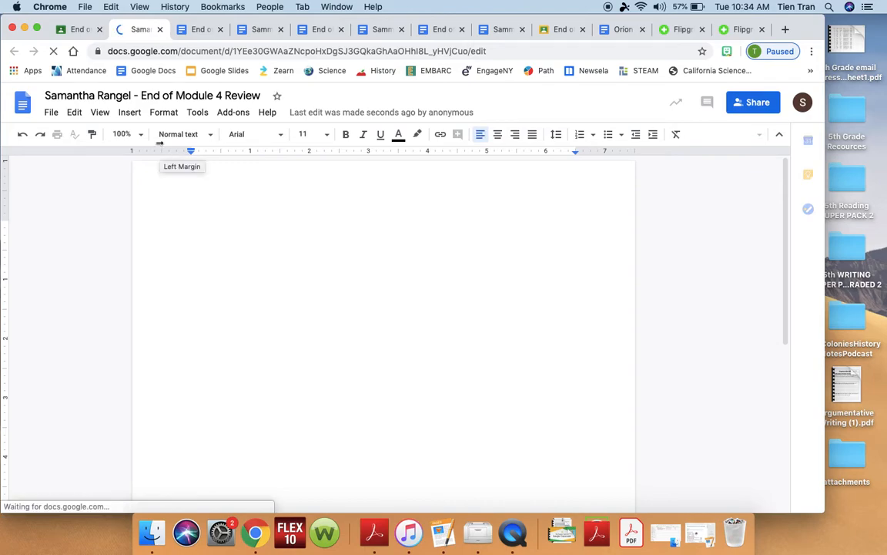
pyautogui.click(77, 29)
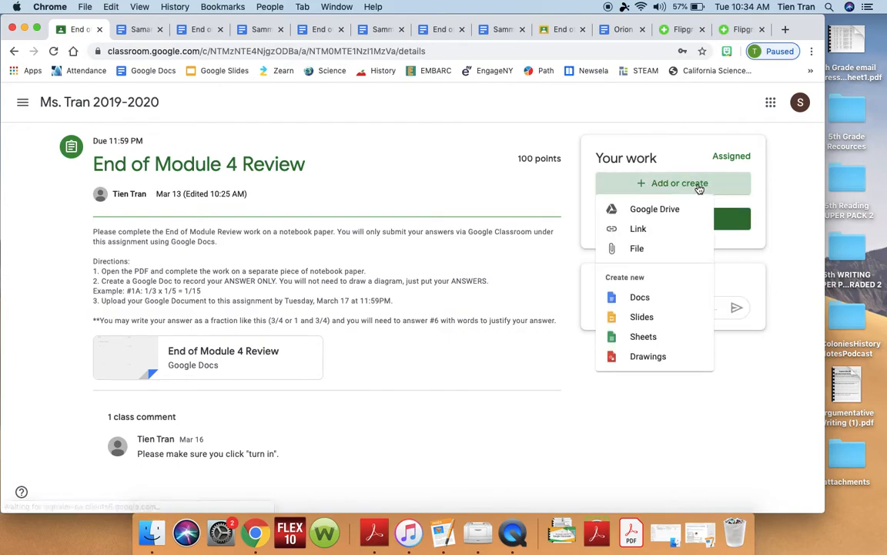
# Attach the 'Sammy End of Module 4 Review' file from Google Drive to the assignment.
pyautogui.click(655, 210)
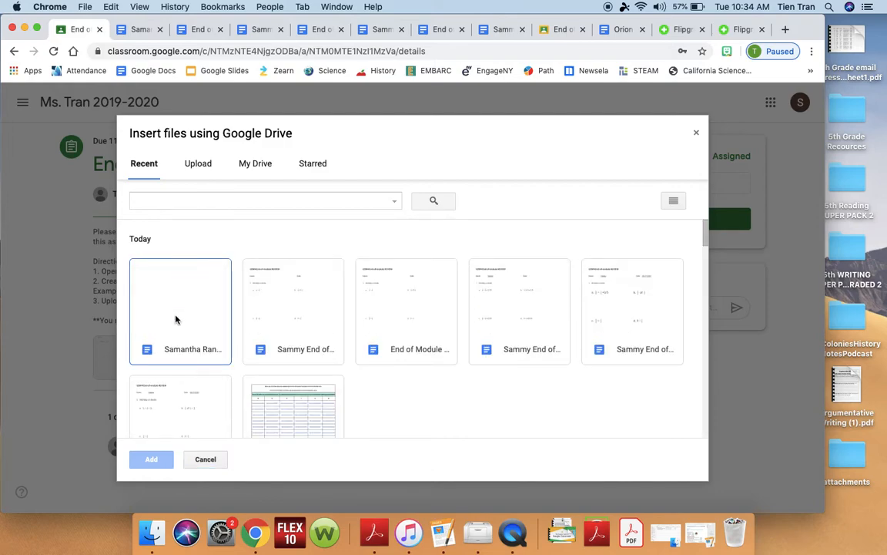
pyautogui.moveTo(205, 308)
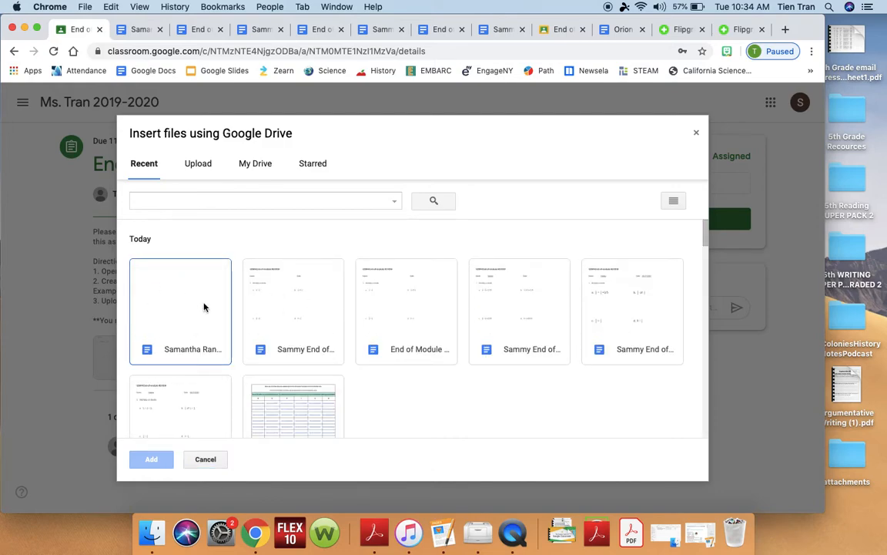
pyautogui.rightClick(180, 308)
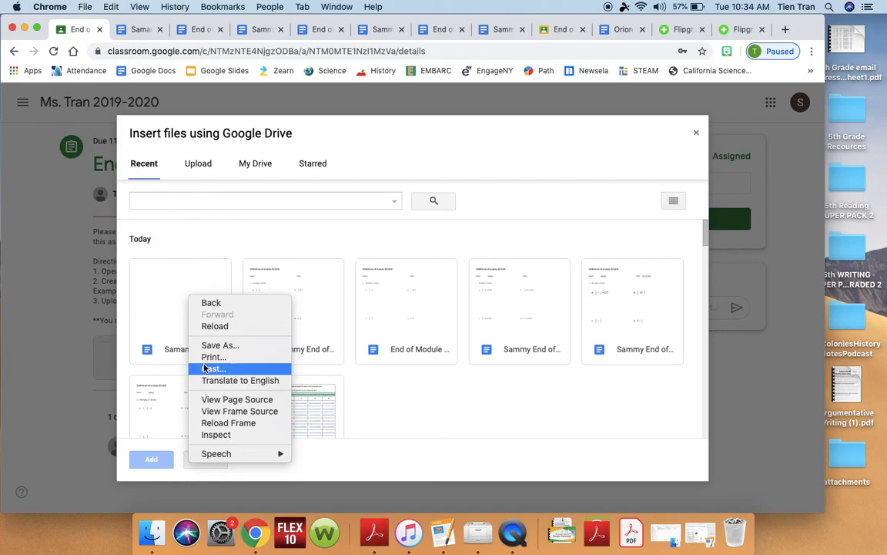
pyautogui.click(696, 133)
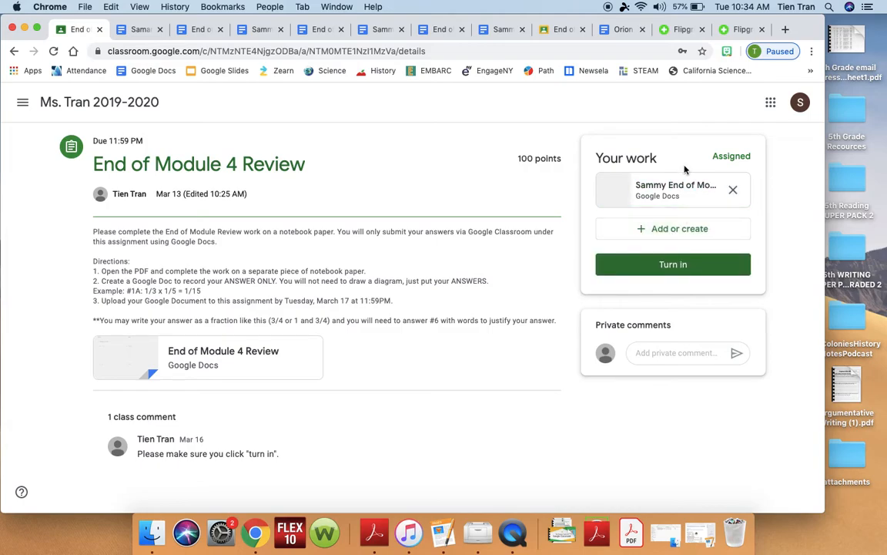
# Turn in the assignment and confirm so its status reads Turned in.
pyautogui.click(671, 265)
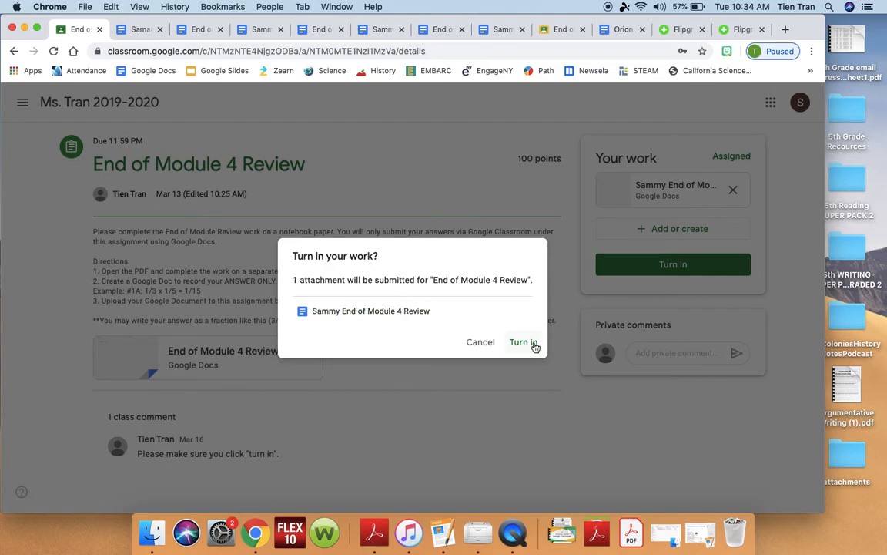
pyautogui.click(524, 342)
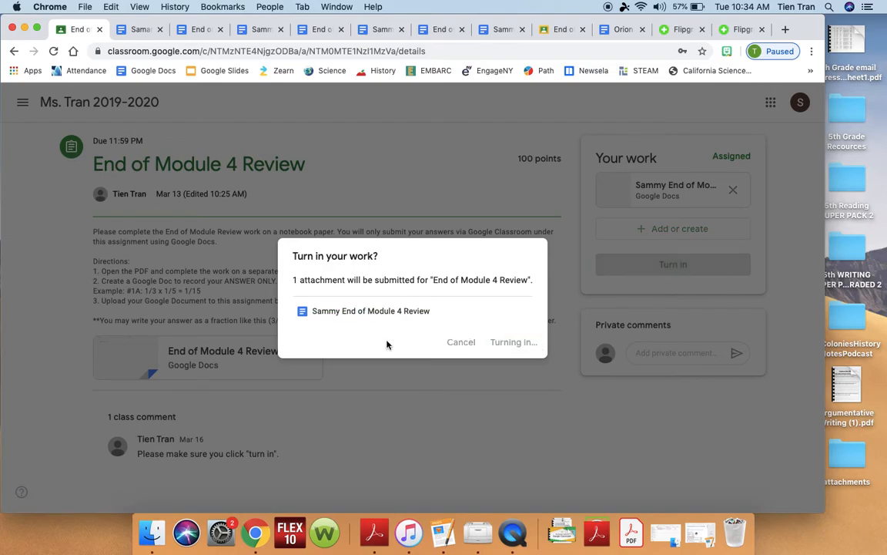
pyautogui.click(513, 342)
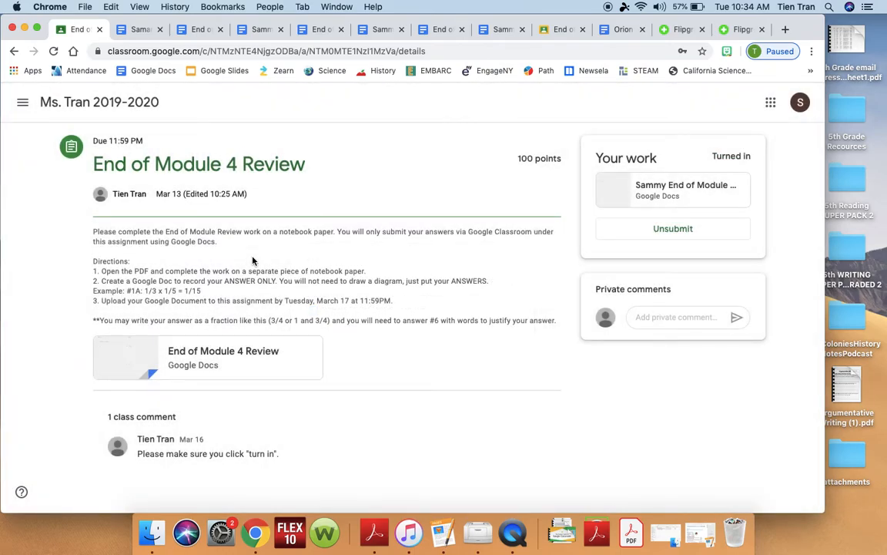
pyautogui.moveTo(686, 162)
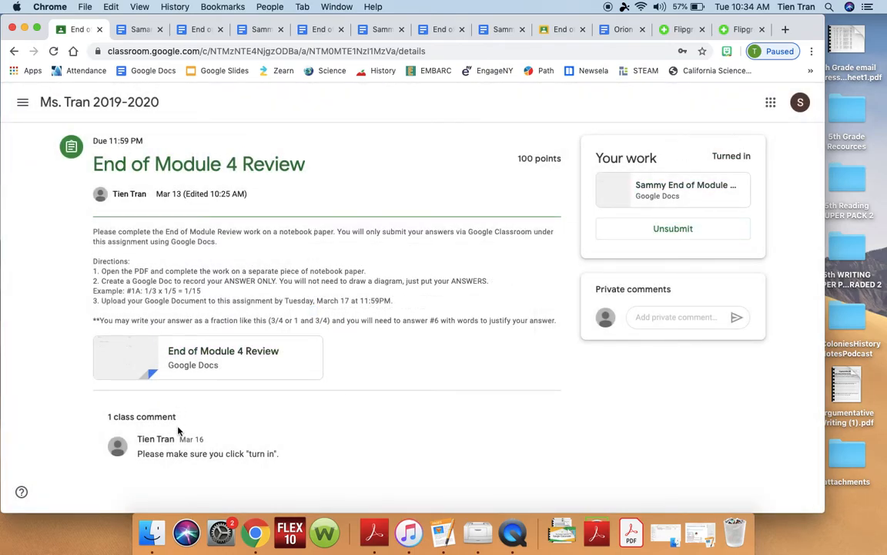
pyautogui.click(14, 51)
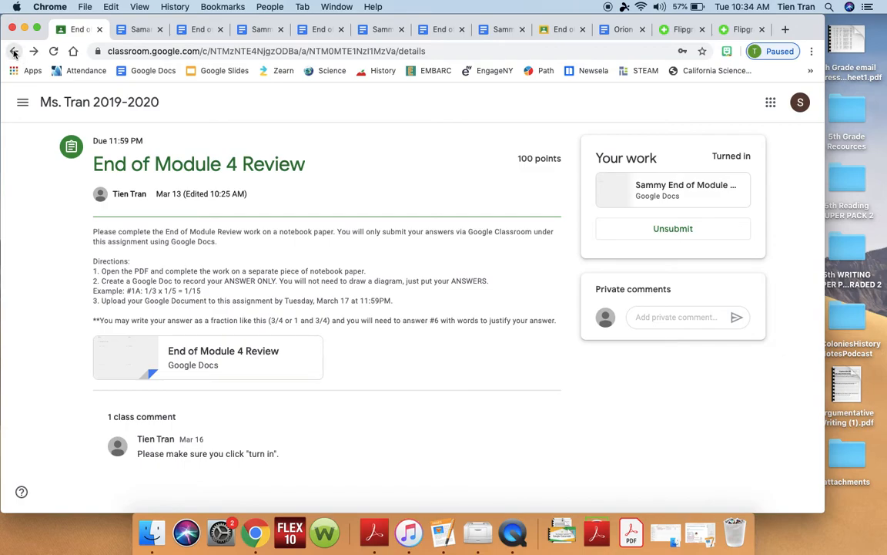
pyautogui.moveTo(74, 115)
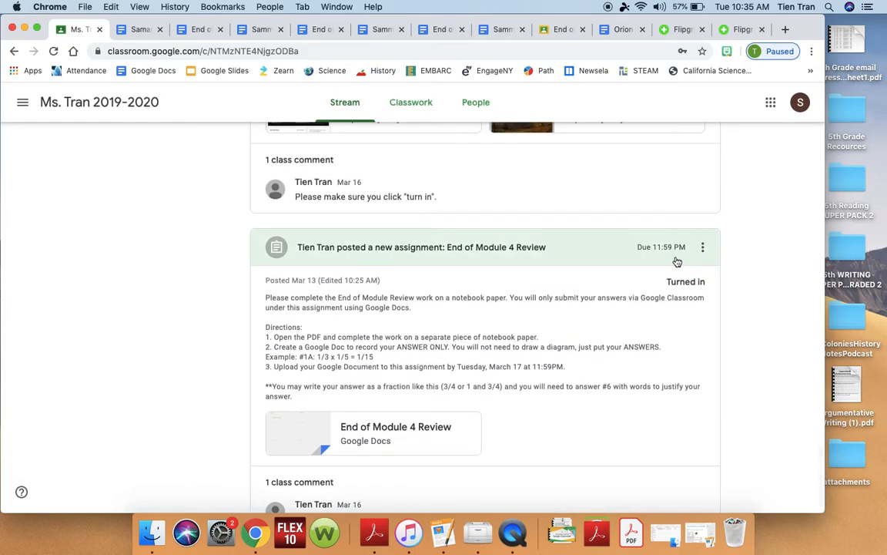
pyautogui.moveTo(576, 308)
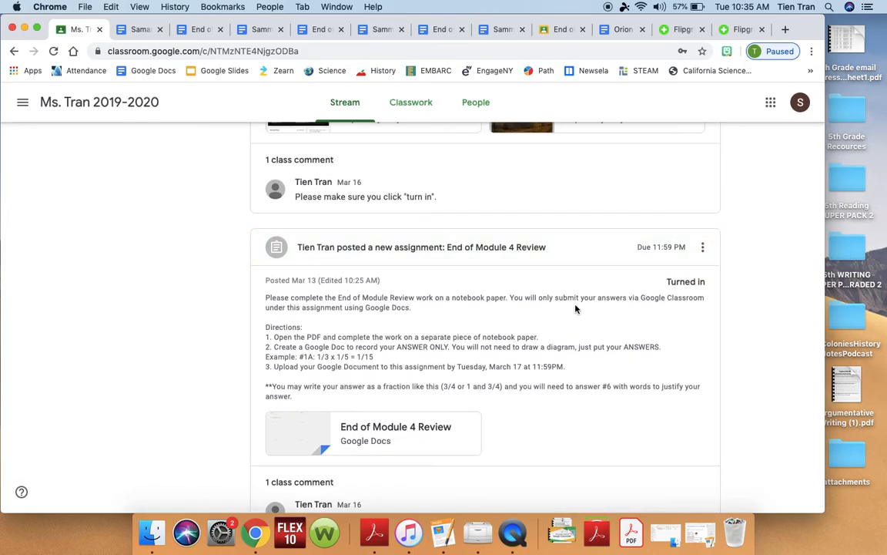